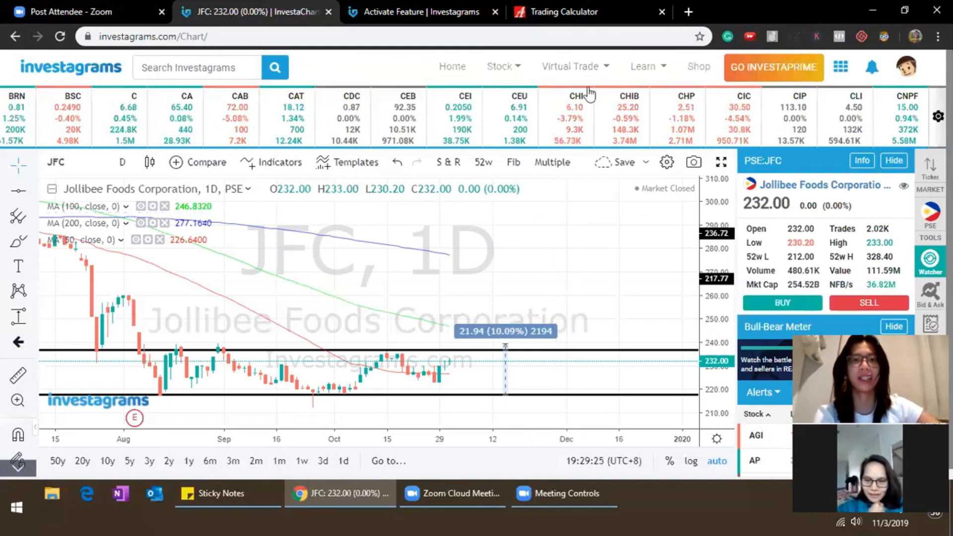
# Leave the JFC chart and load the PSE EDGE portal home page.
pyautogui.click(568, 11)
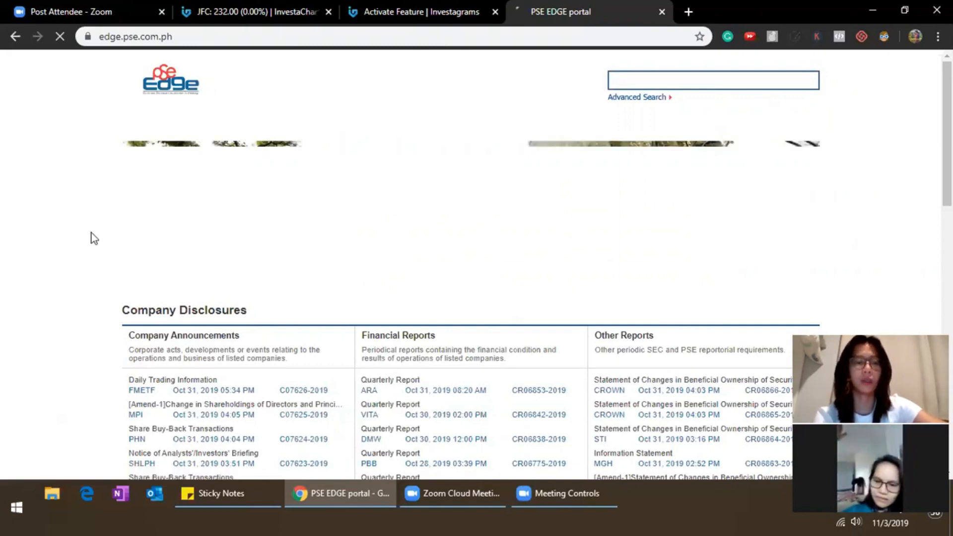
# Scroll down the PSE EDGE page to Cosco Capital's company information.
pyautogui.scroll(-3)
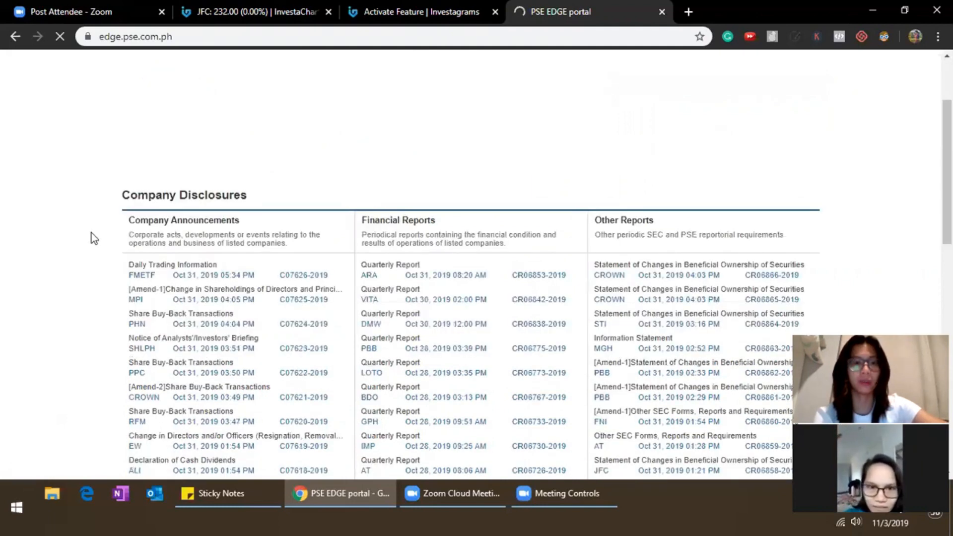
pyautogui.scroll(-3)
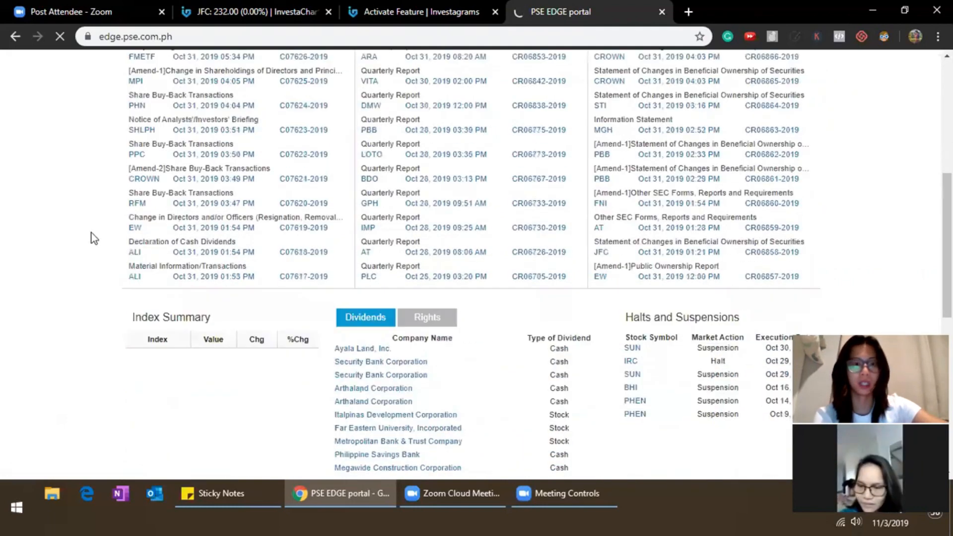
pyautogui.scroll(-3)
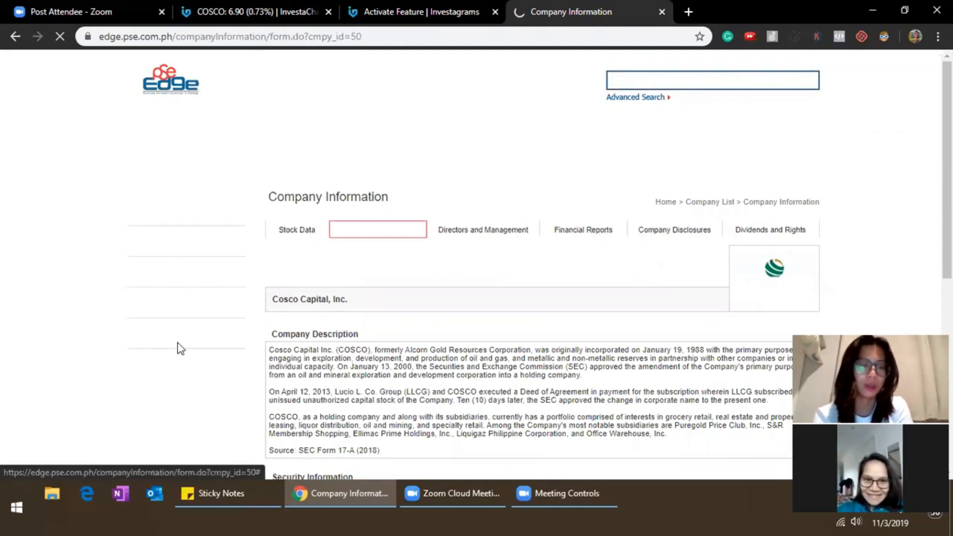
# Return to the PSE EDGE home page showing disclosures, dividends and halts.
pyautogui.click(582, 230)
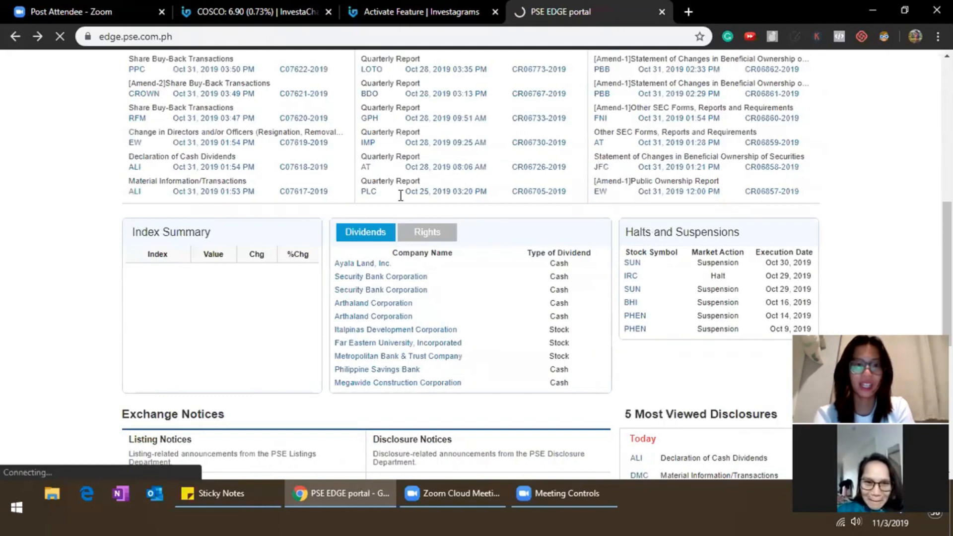
pyautogui.scroll(-3)
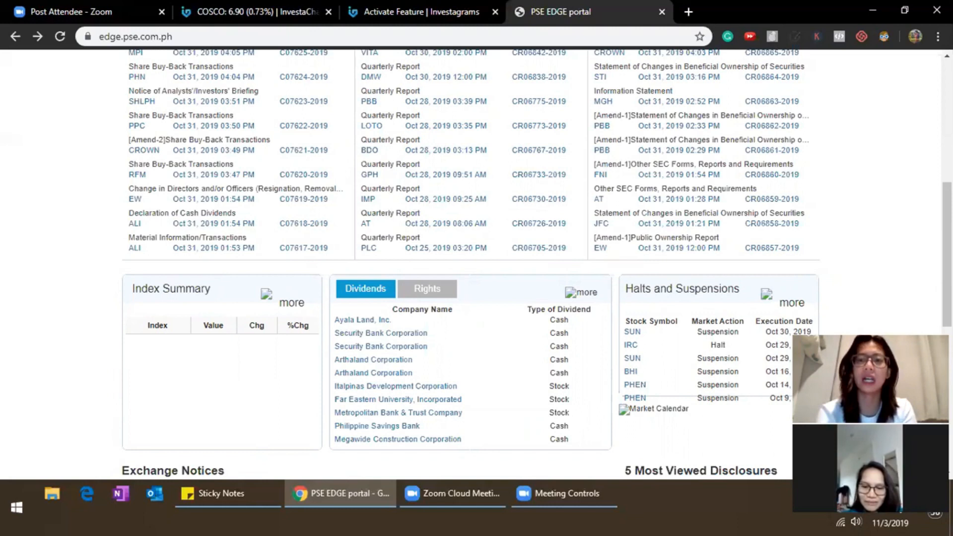
pyautogui.scroll(-3)
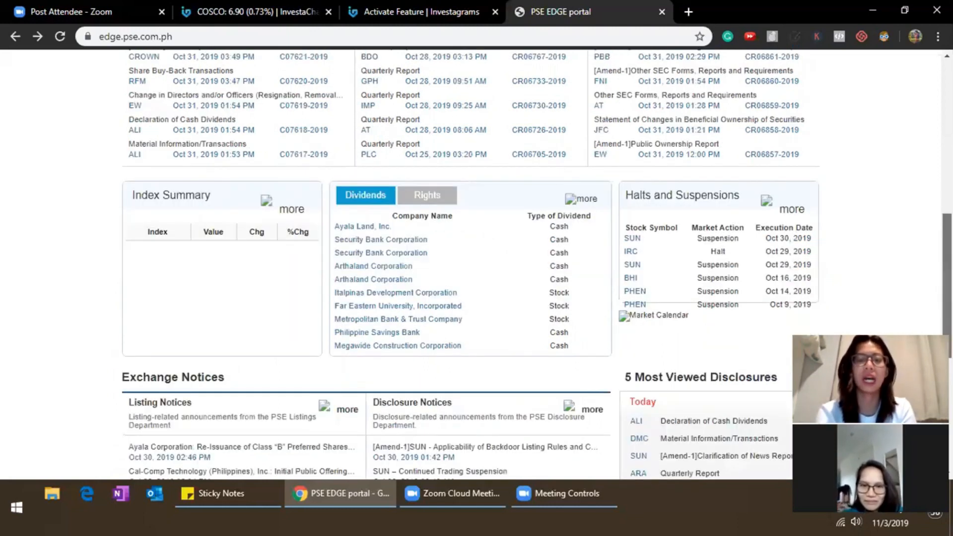
pyautogui.scroll(-3)
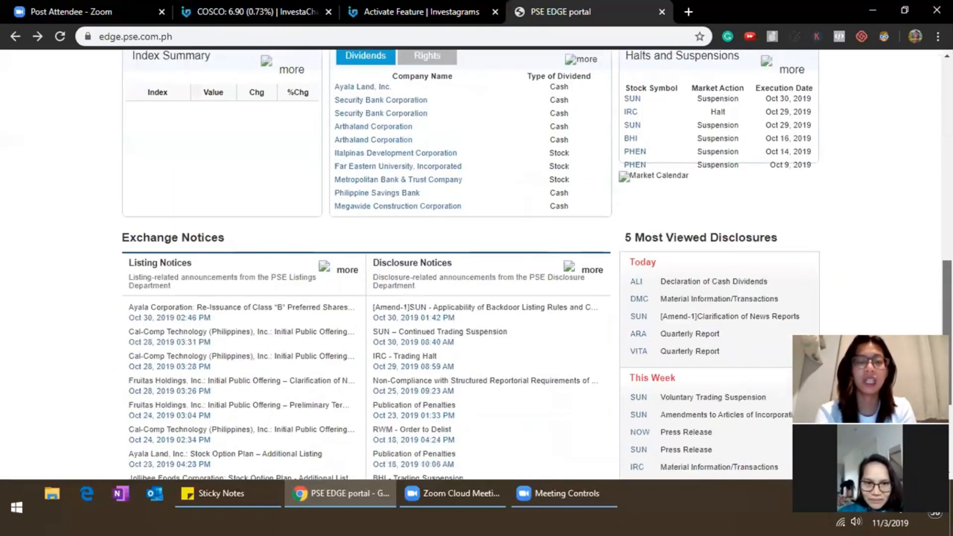
pyautogui.scroll(3)
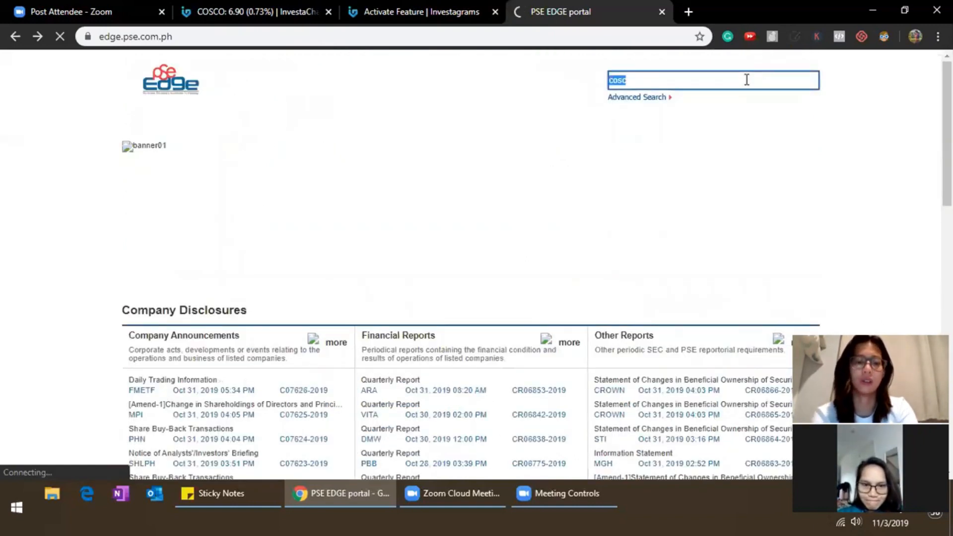
# Search PSE EDGE for 'sec', then switch to the Investagrams COSCO chart tab.
pyautogui.write('secb')
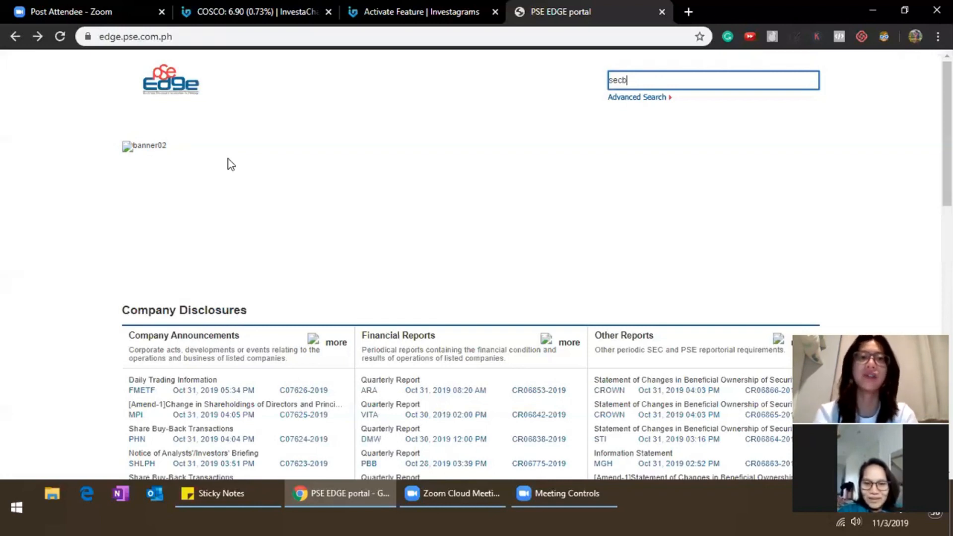
pyautogui.click(249, 12)
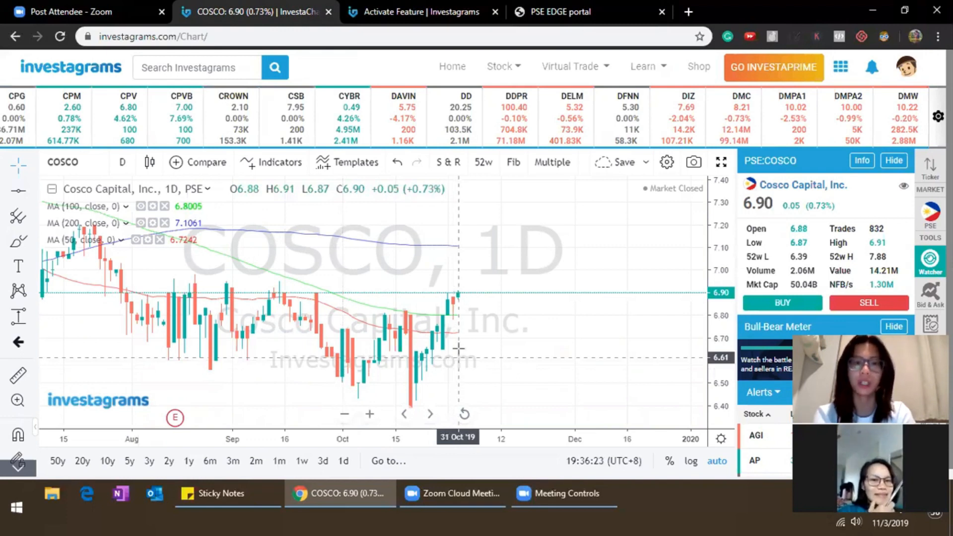
pyautogui.moveTo(353, 350)
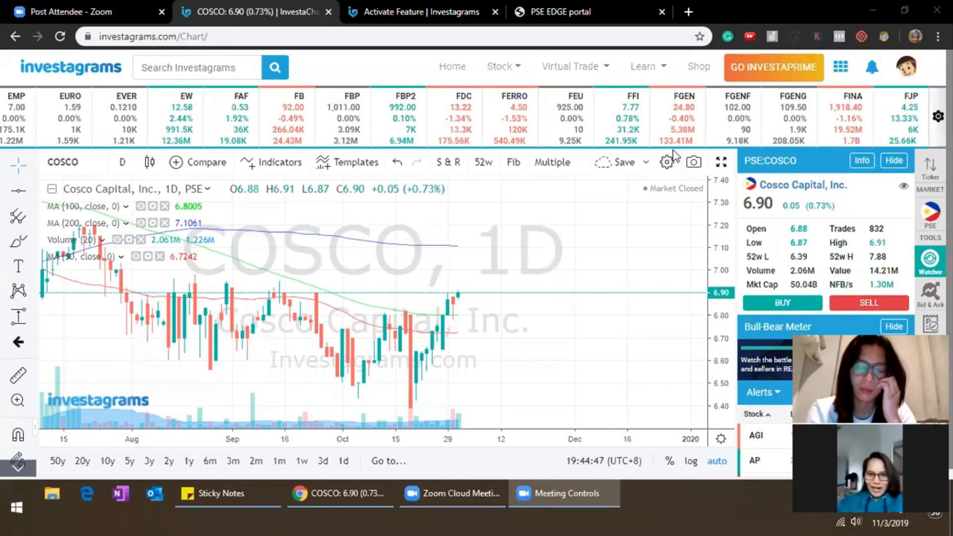
pyautogui.moveTo(574, 66)
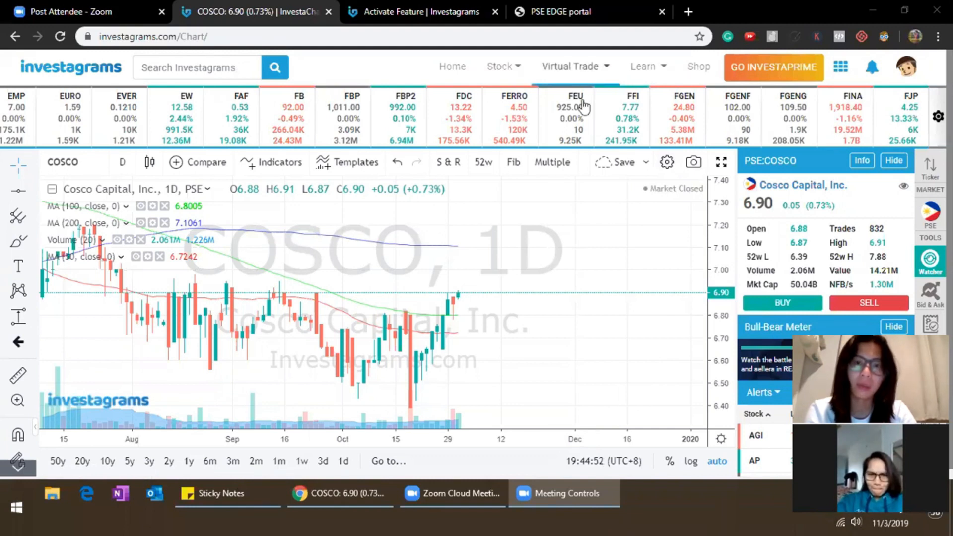
# Open the Virtual Trade menu listing My Portfolio, Competition and Trading Cup 2019.
pyautogui.click(570, 66)
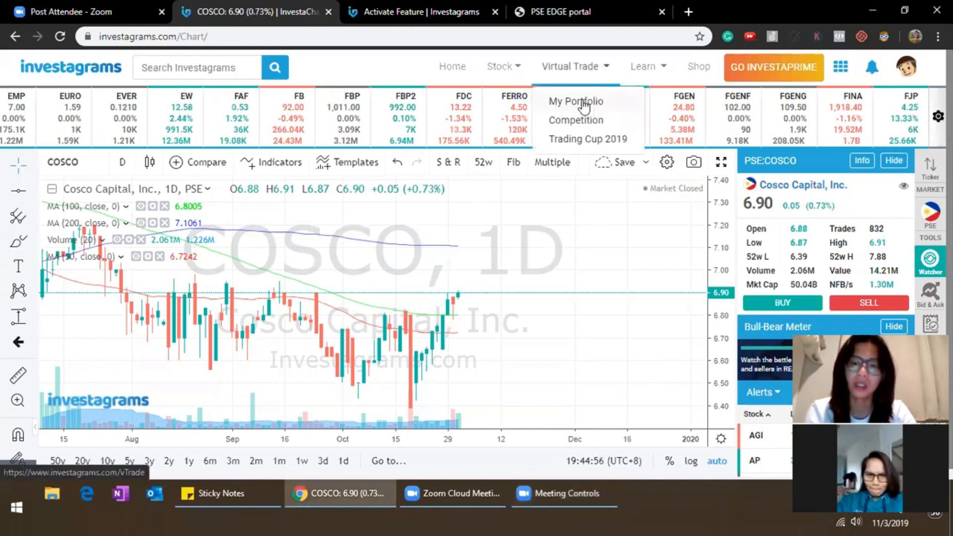